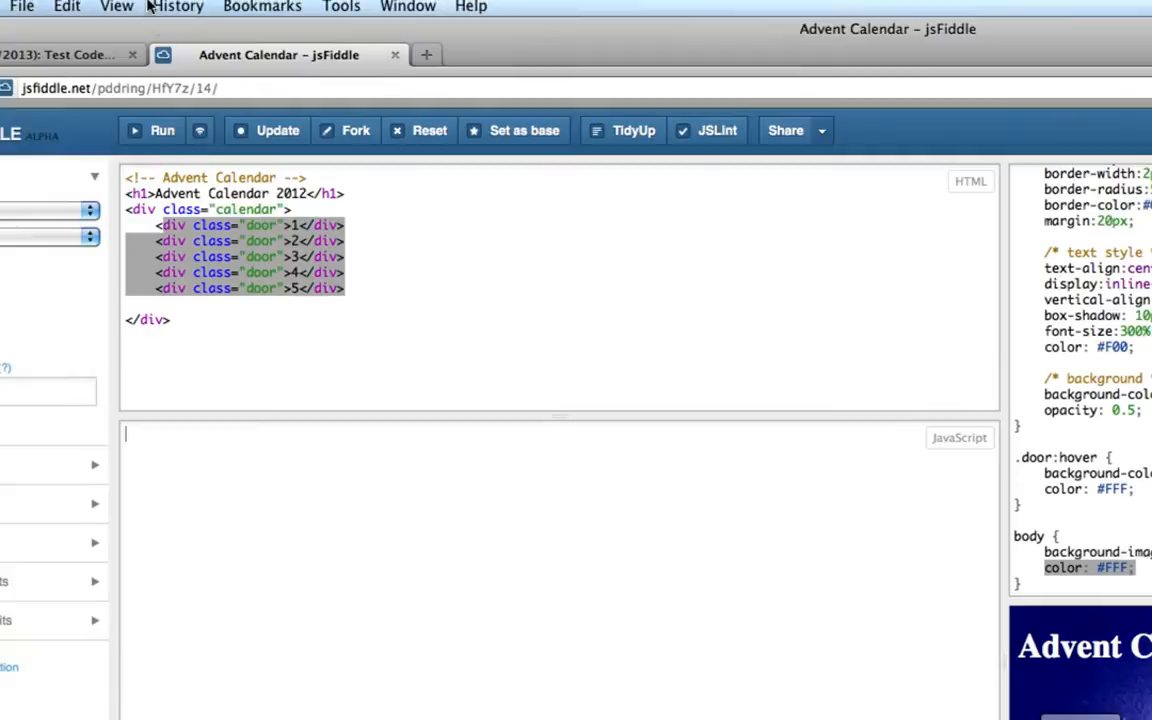
{"action": "mouse_move", "coordinate": [156, 436]}
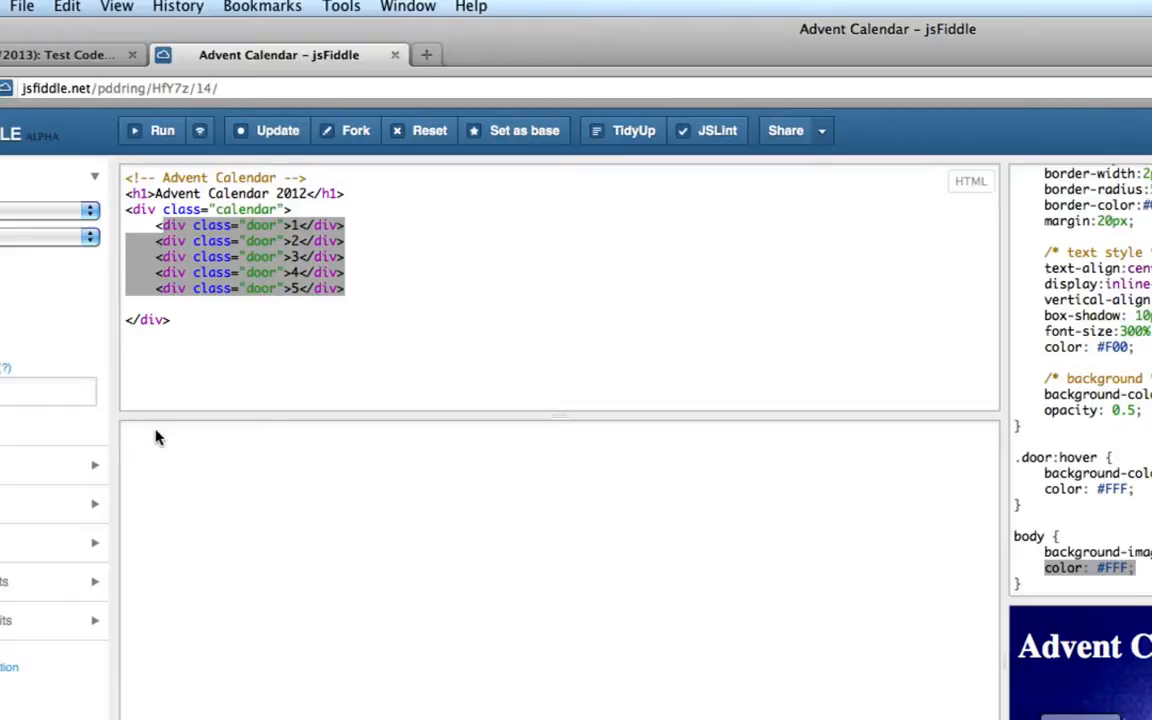
Step: Write an empty for loop in the JavaScript panel: for(i=1; i < 25; i++) { }
{"action": "type", "text": "i"}
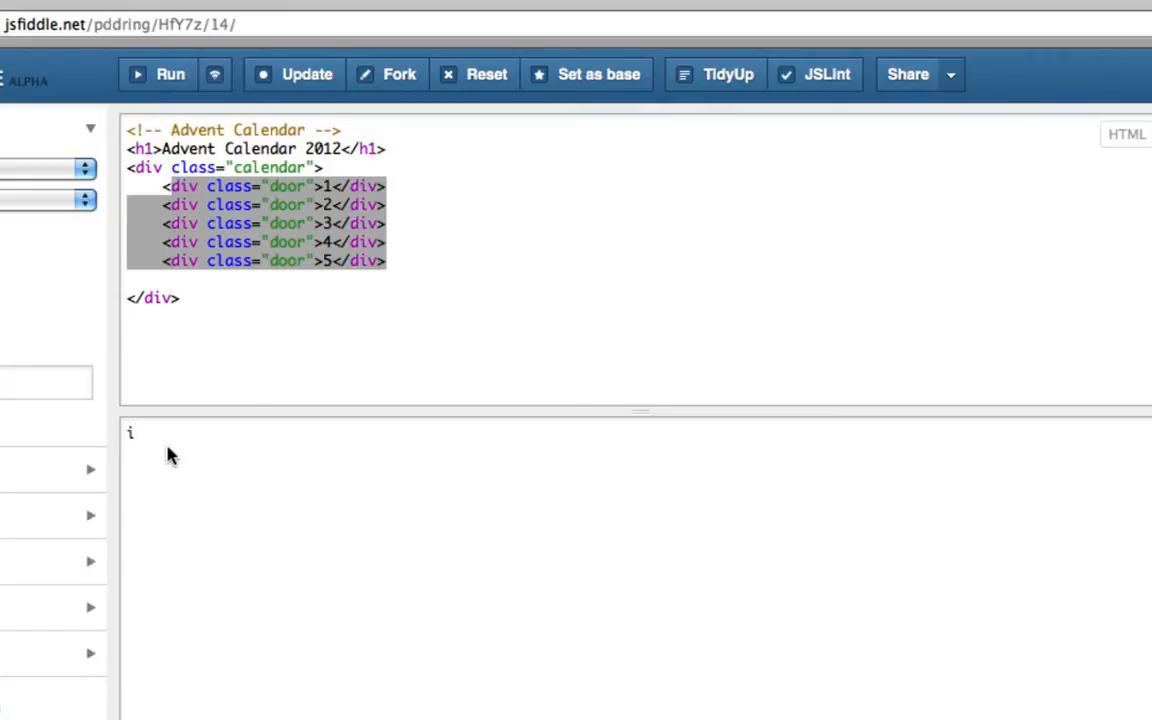
{"action": "left_click", "coordinate": [132, 432]}
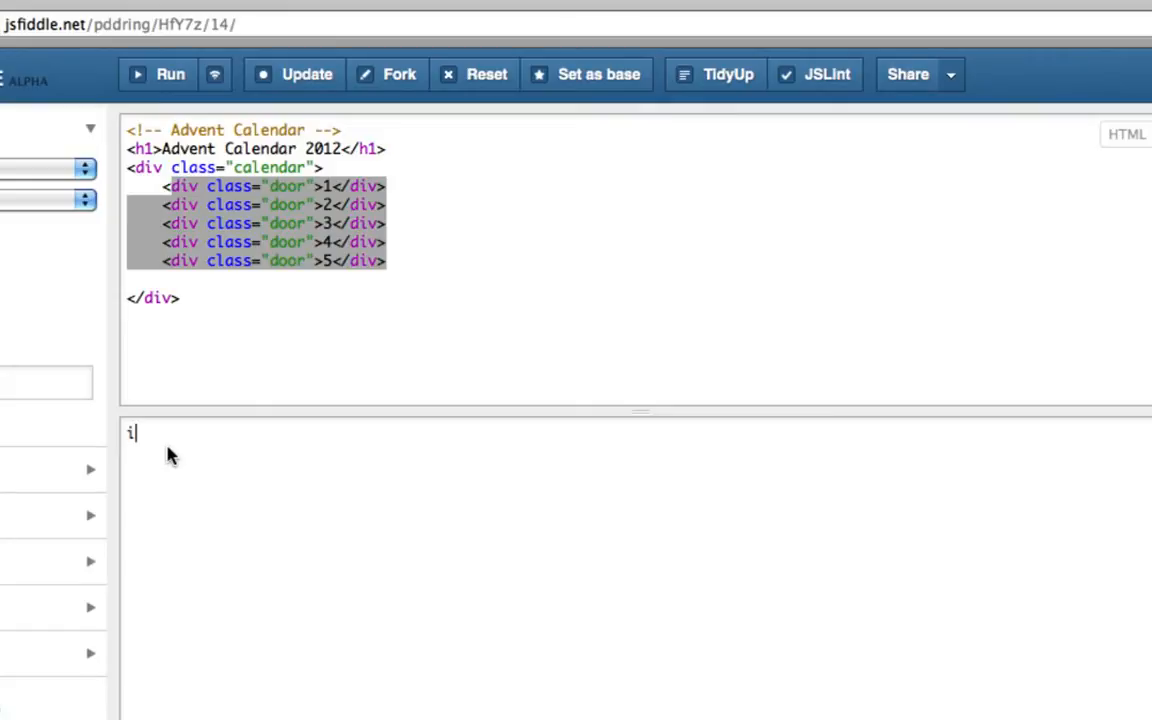
{"action": "type", "text": "for(i"}
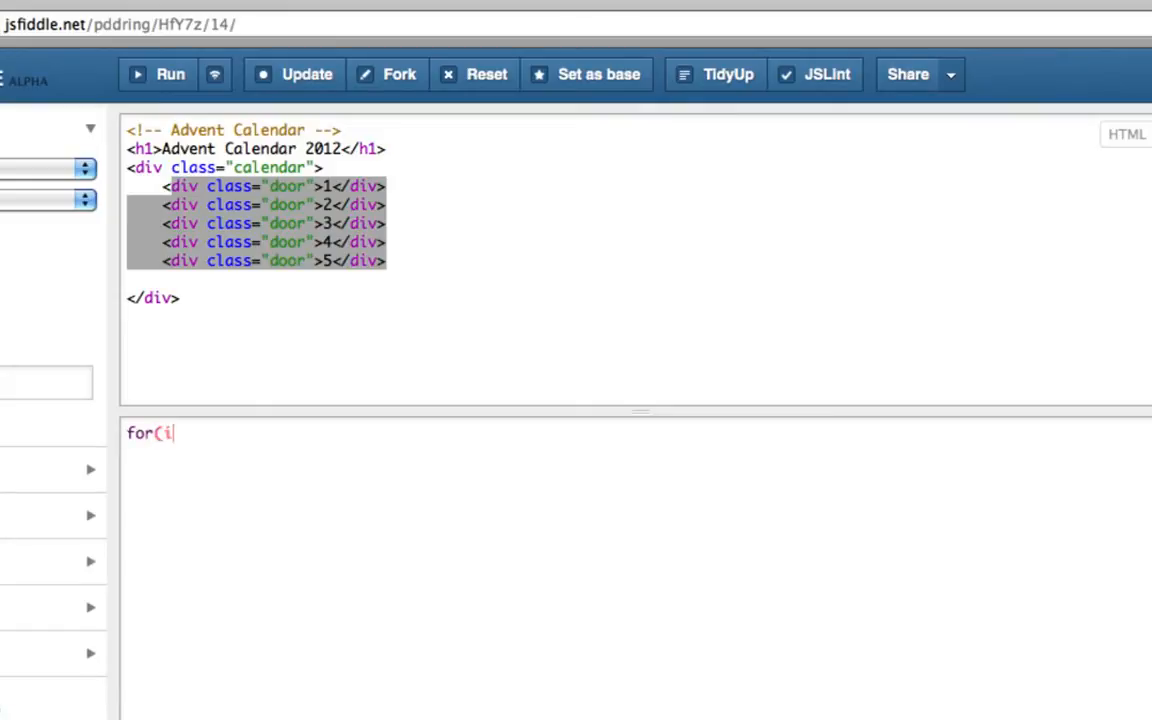
{"action": "type", "text": "=1"}
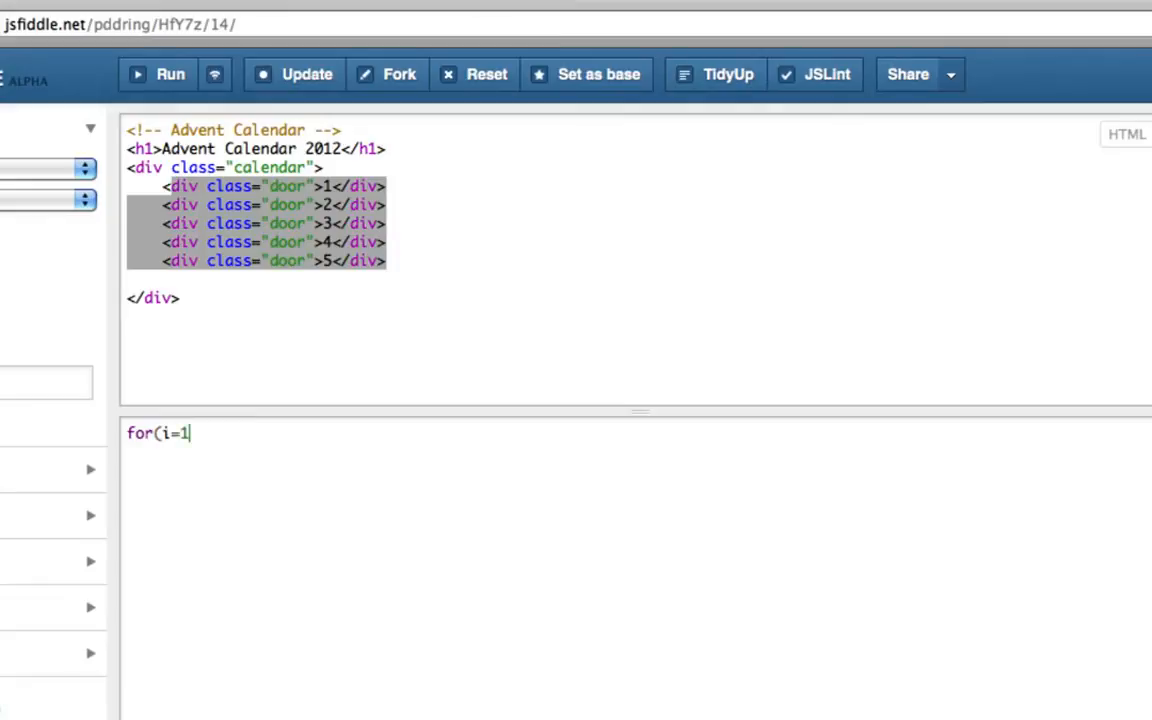
{"action": "type", "text": ";"}
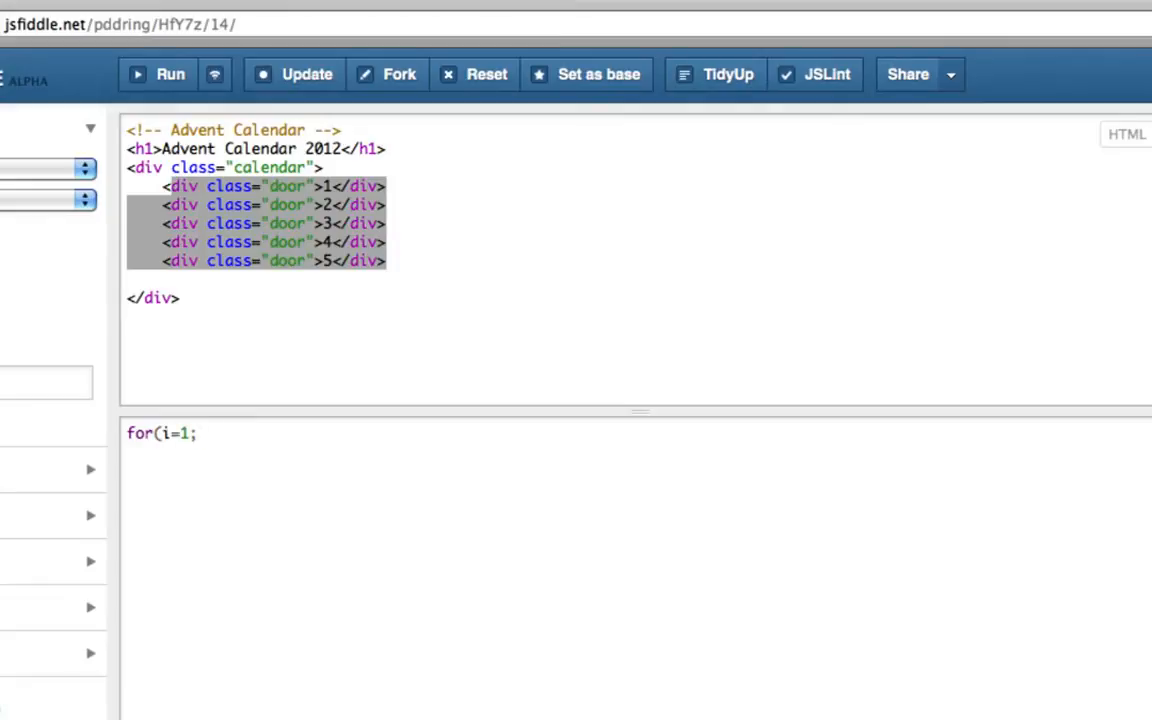
{"action": "type", "text": "i < 2"}
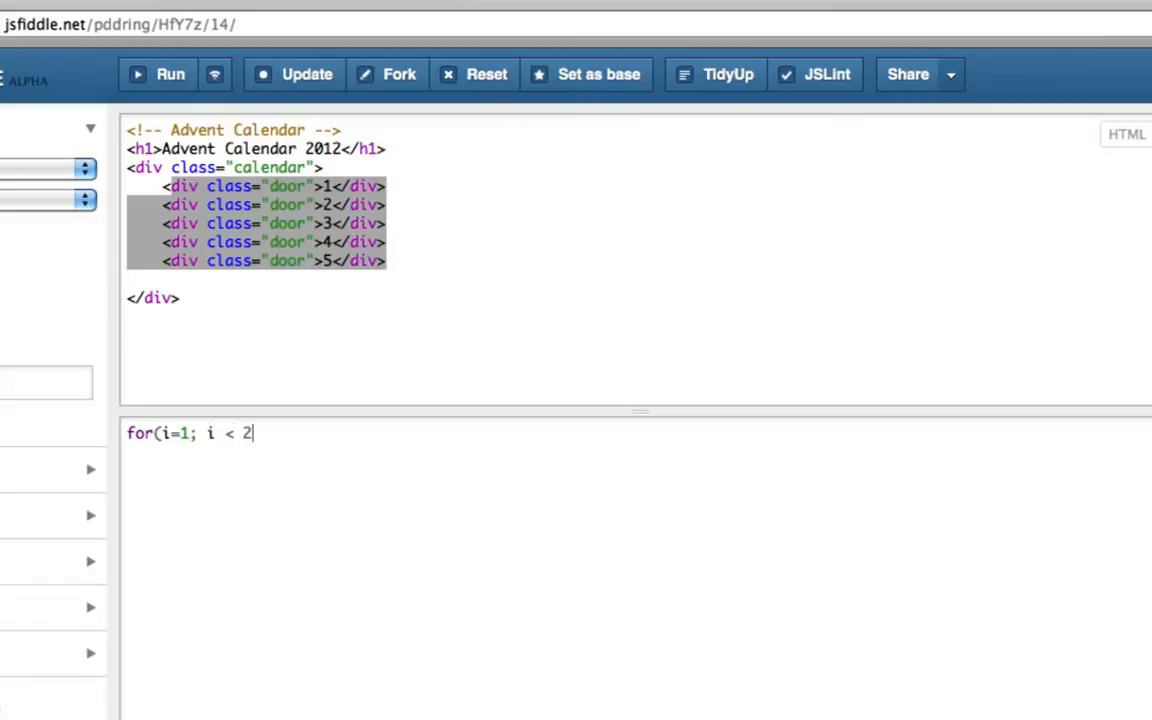
{"action": "type", "text": "5"}
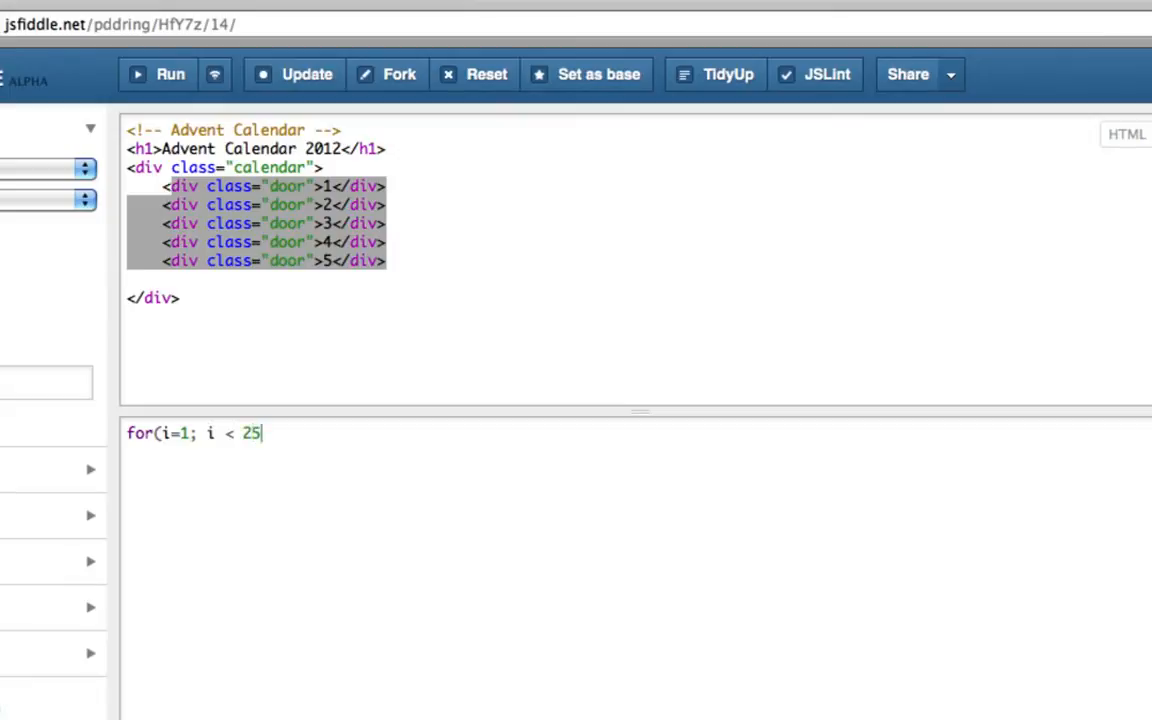
{"action": "type", "text": "; i++"}
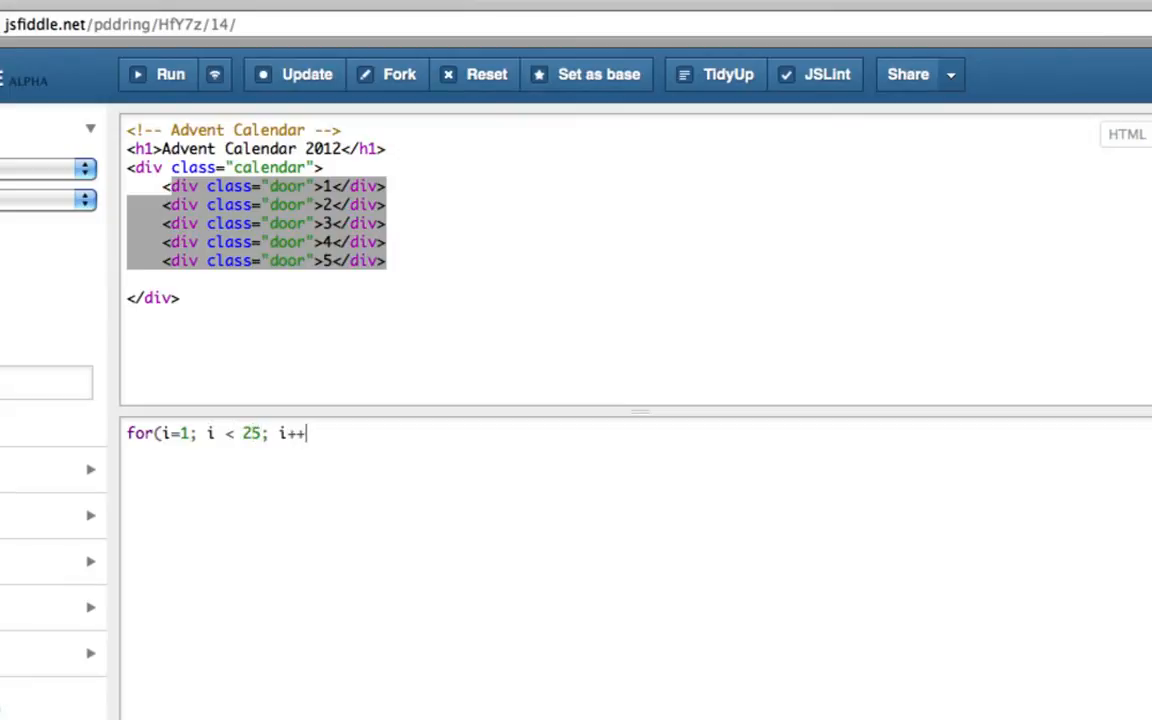
{"action": "type", "text": ") {"}
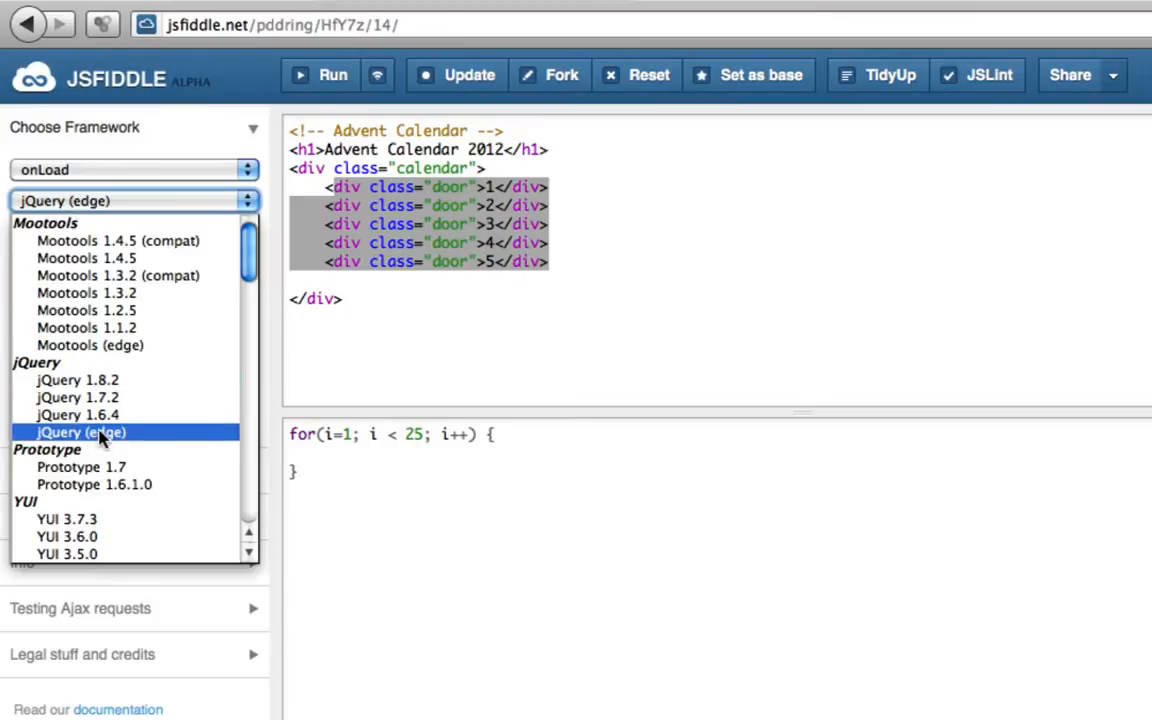
Step: Keep jQuery (edge) as the fiddle's framework and return to editing the loop
{"action": "left_click", "coordinate": [80, 432]}
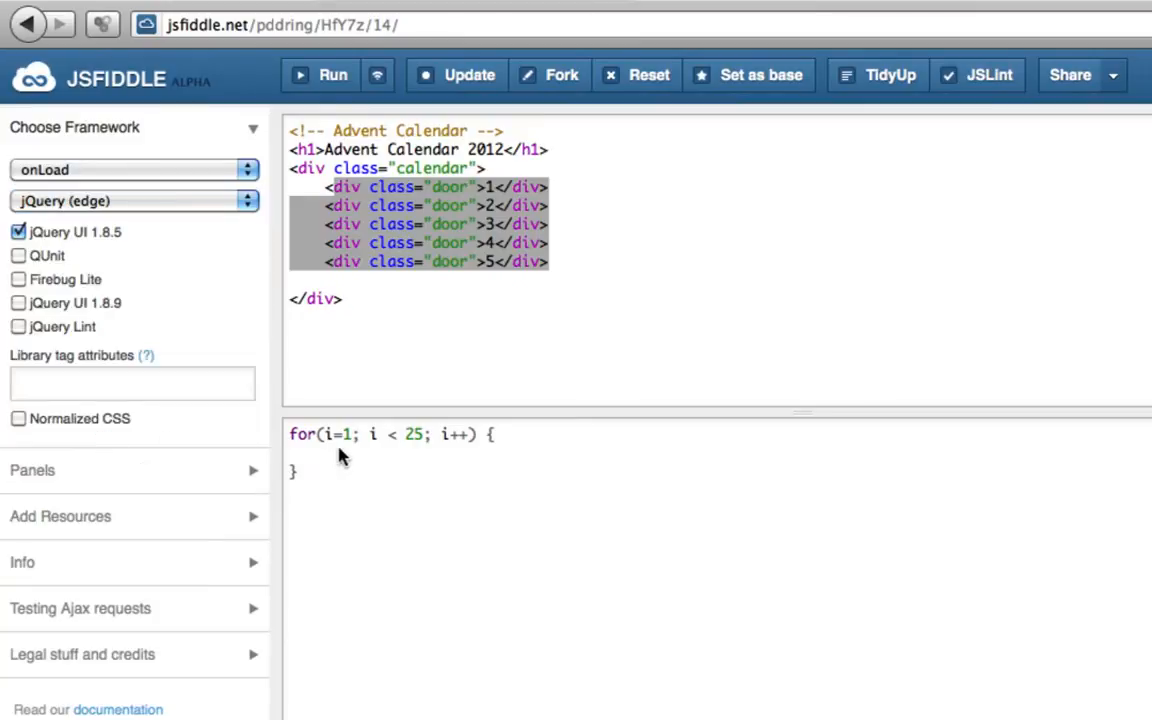
{"action": "left_click", "coordinate": [328, 260]}
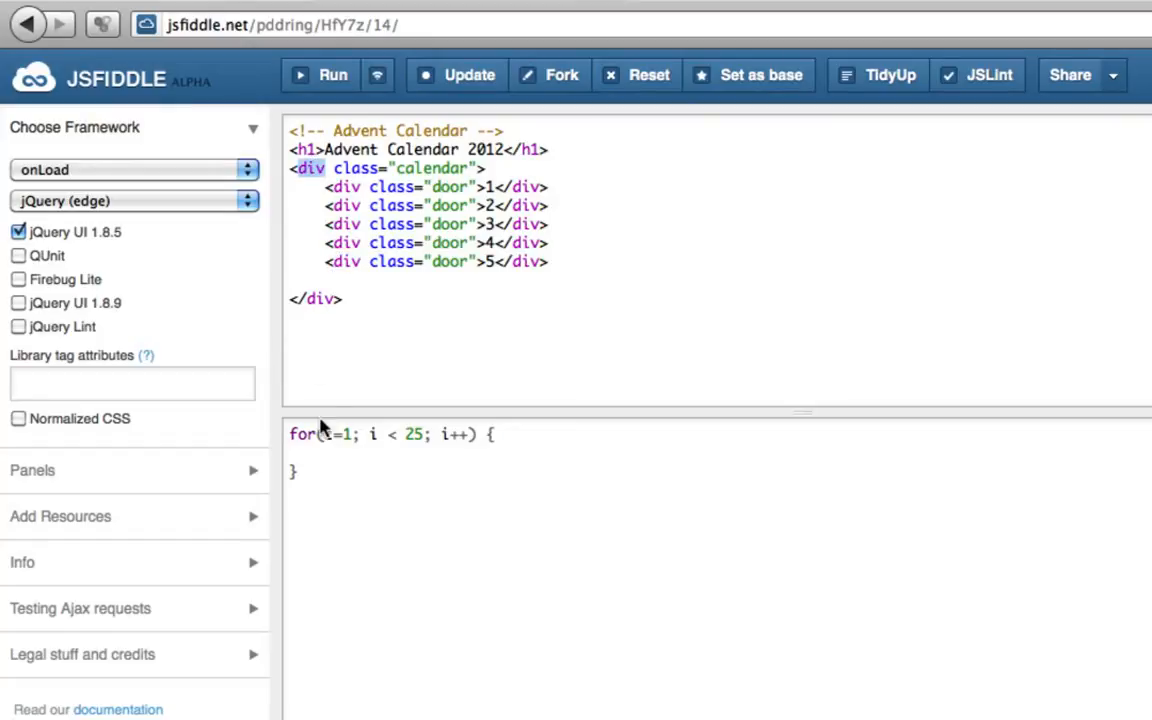
Step: Begin the loop body with $('.calendar').append(, copying the class name from the HTML
{"action": "type", "text": "$"}
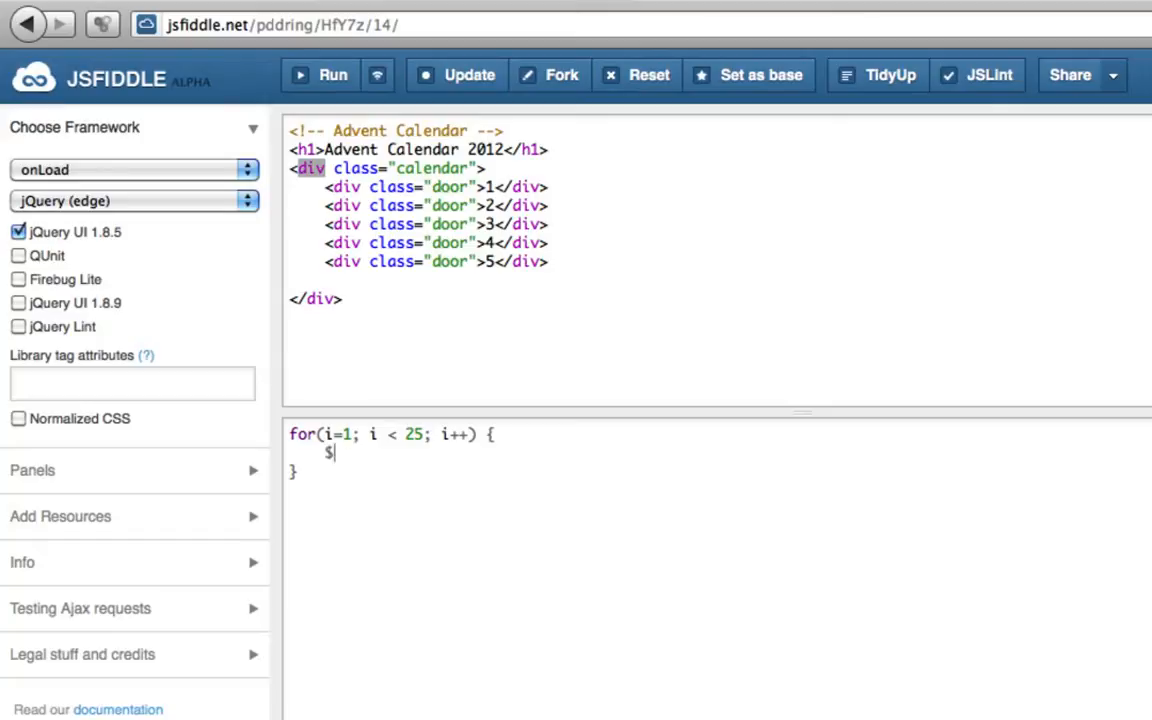
{"action": "type", "text": "("}
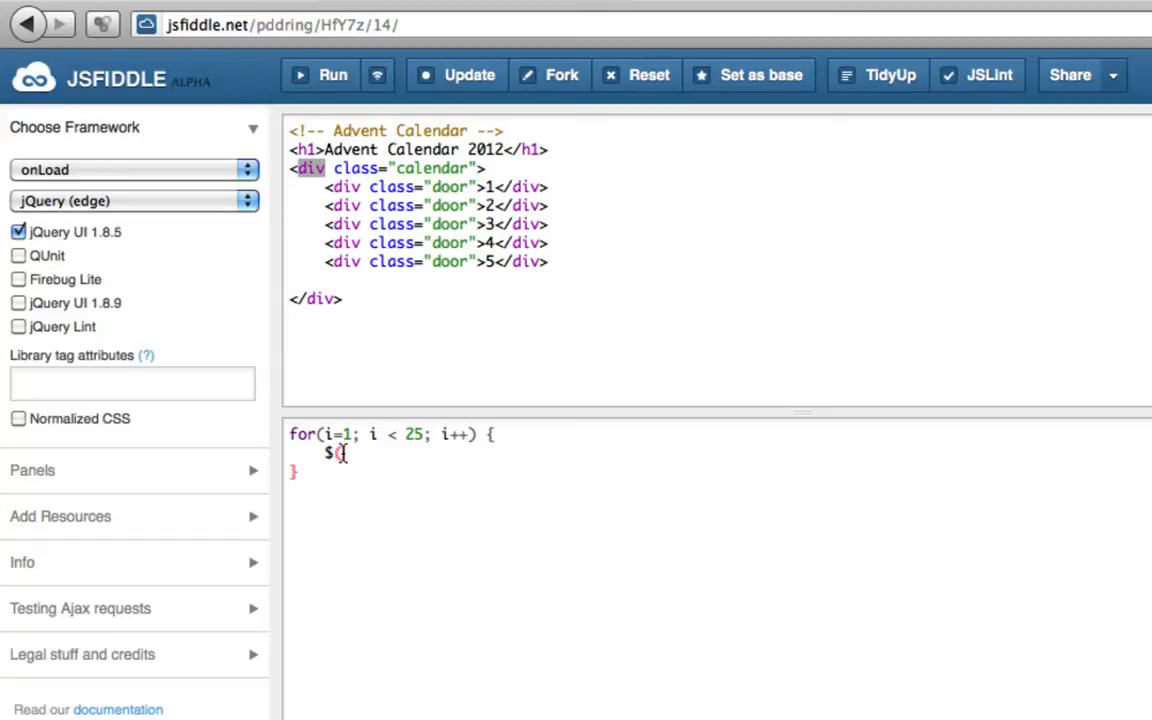
{"action": "type", "text": "("}
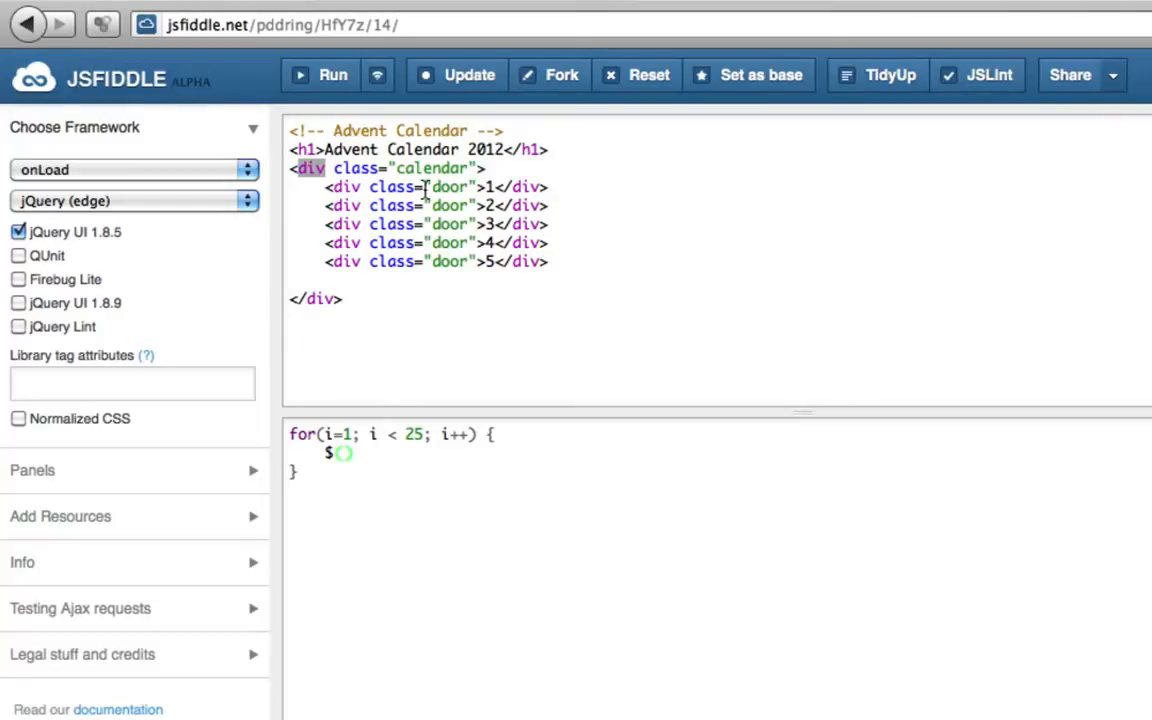
{"action": "double_click", "coordinate": [430, 168]}
{"action": "type", "text": "'"}
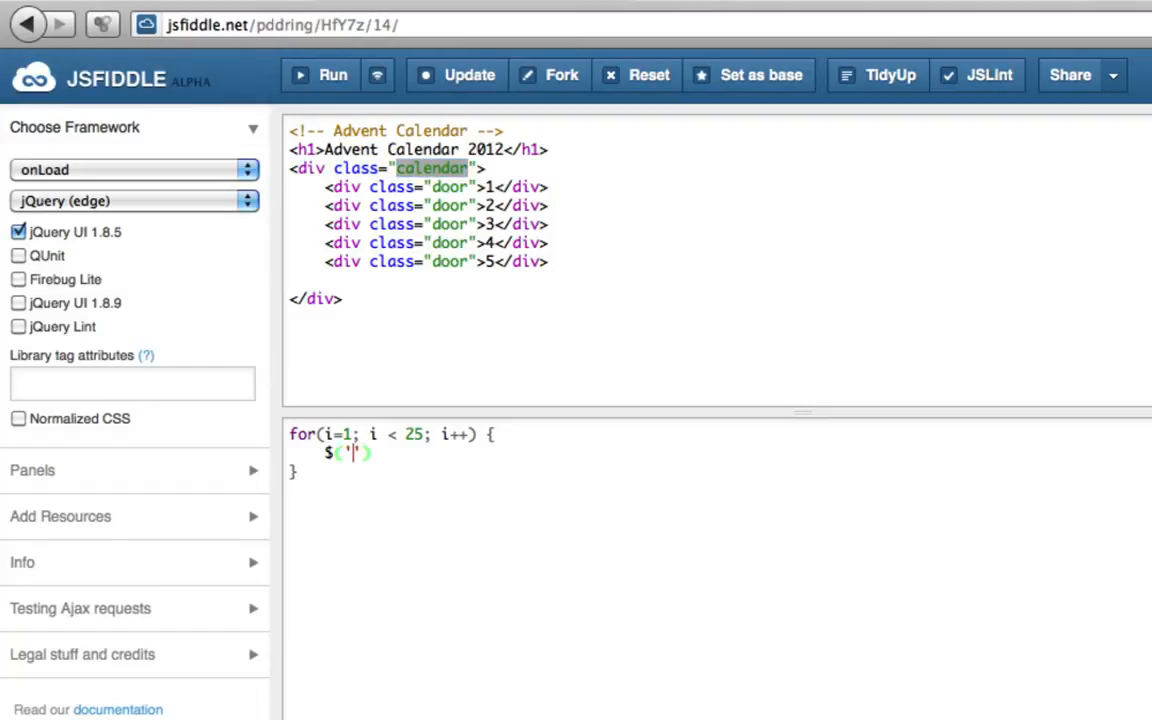
{"action": "type", "text": "."}
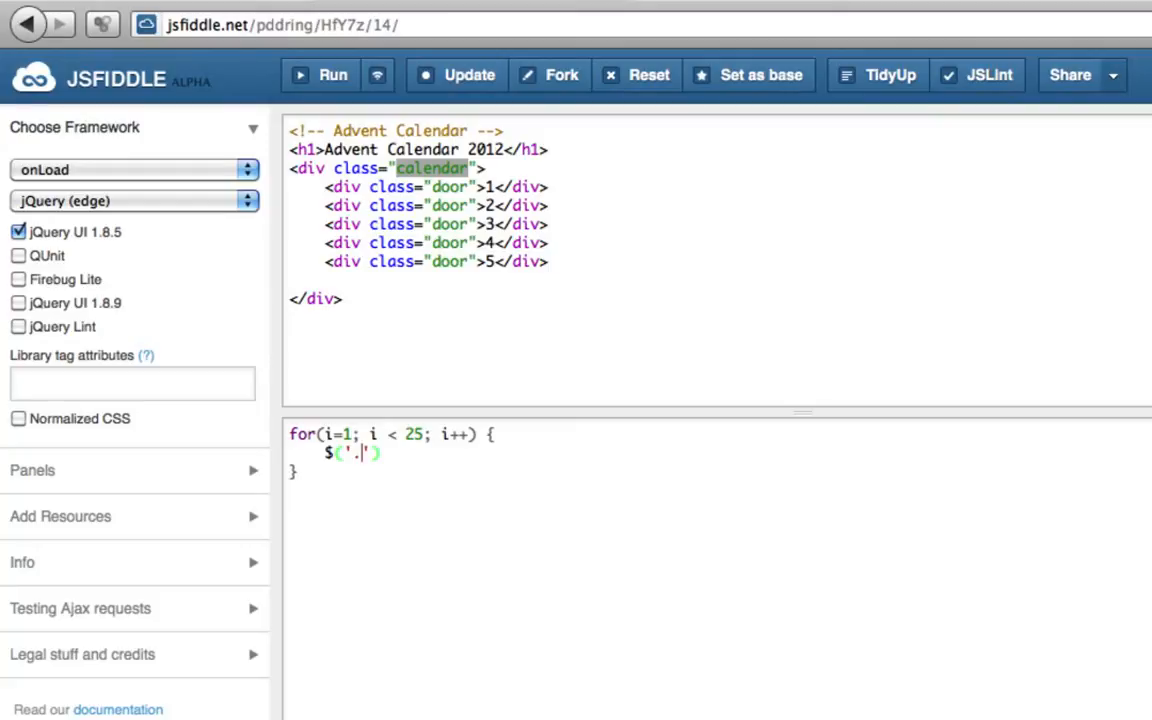
{"action": "type", "text": "cal"}
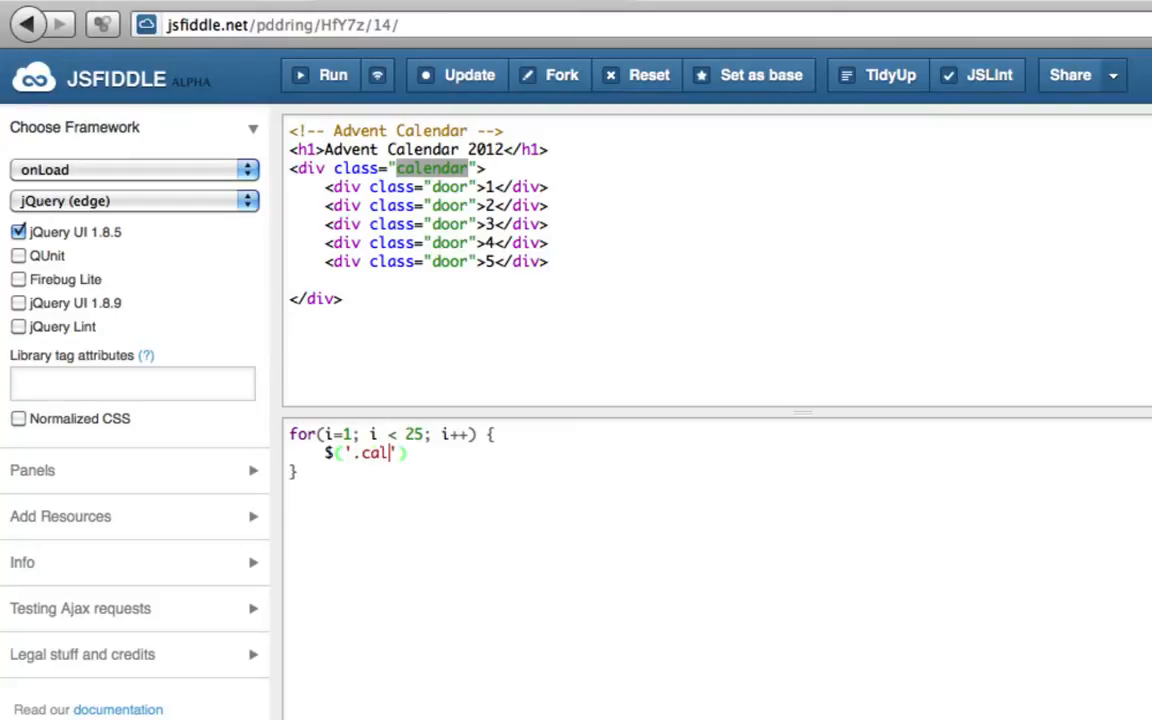
{"action": "type", "text": "en"}
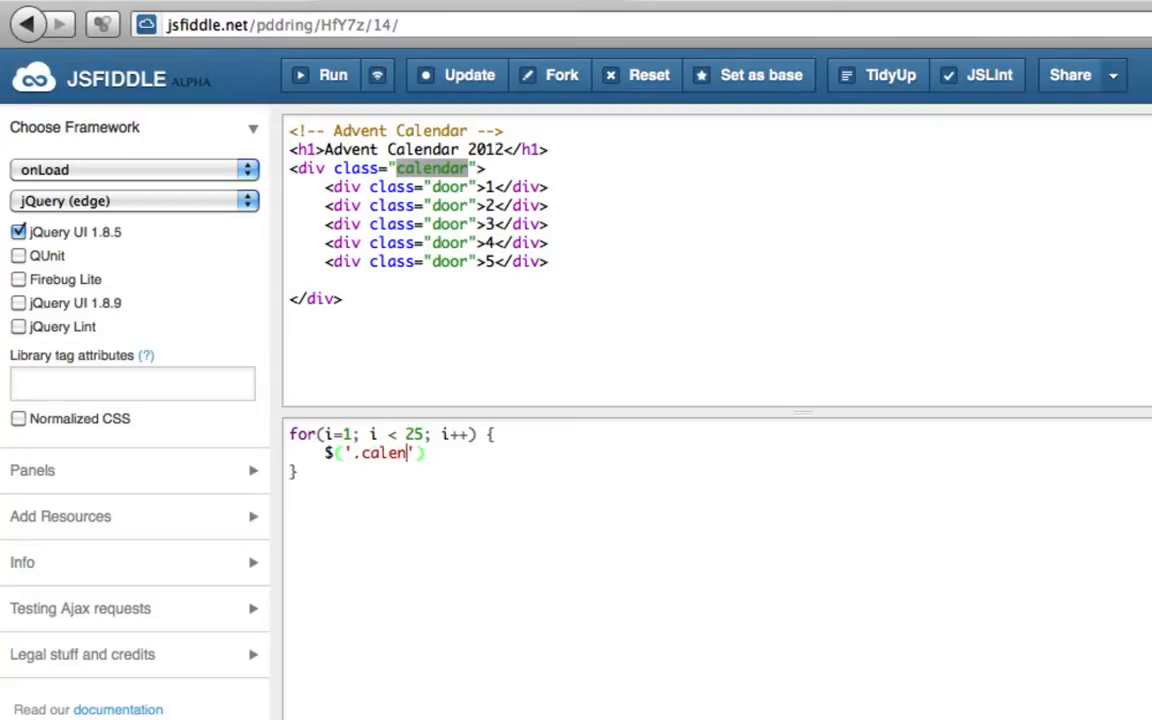
{"action": "type", "text": "dar"}
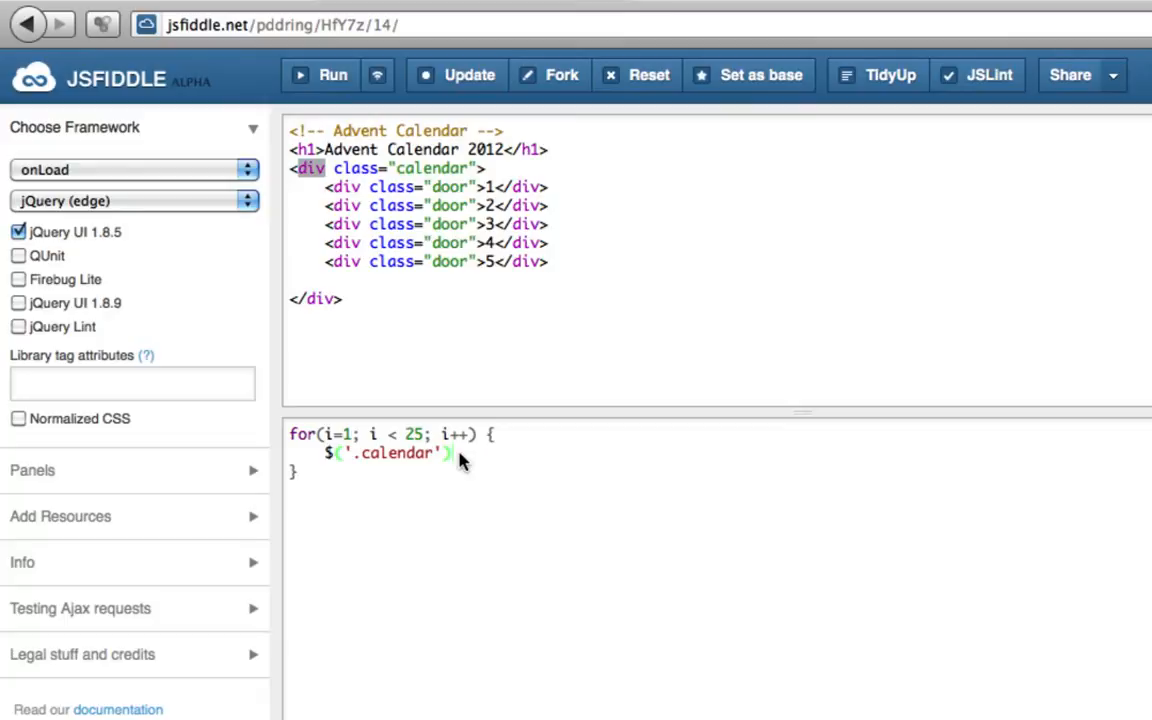
{"action": "type", "text": ".append("}
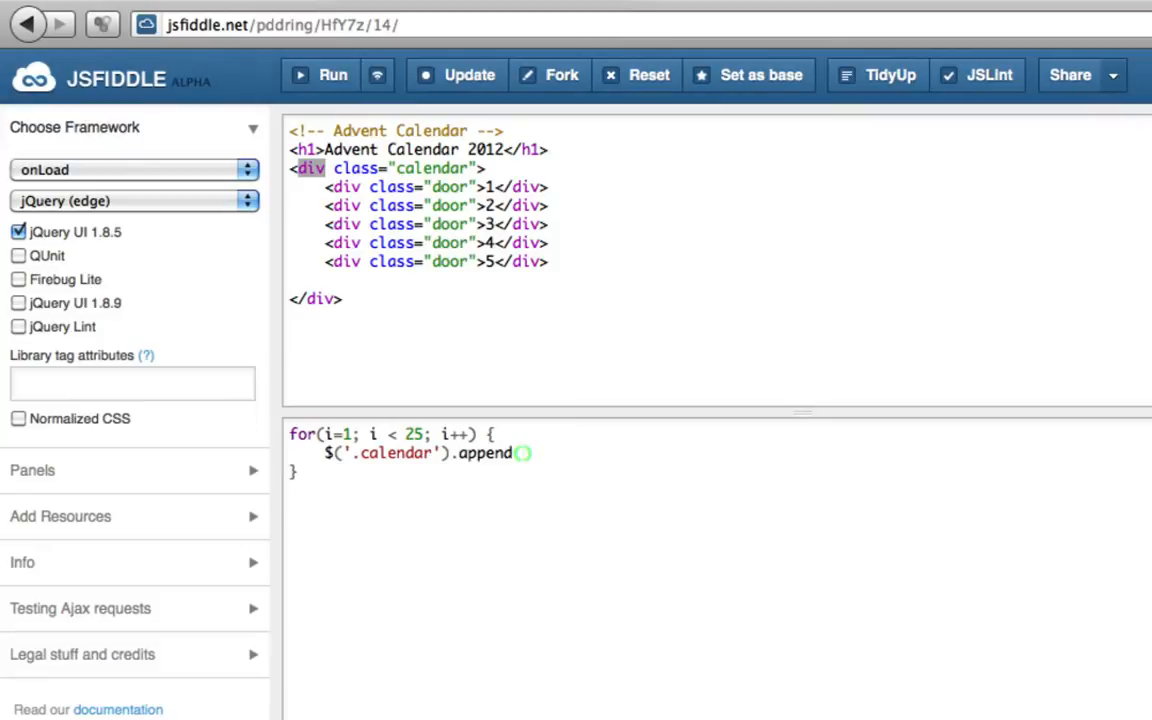
{"action": "mouse_move", "coordinate": [318, 256]}
{"action": "type", "text": "'<div class=\"door\">1</div>'"}
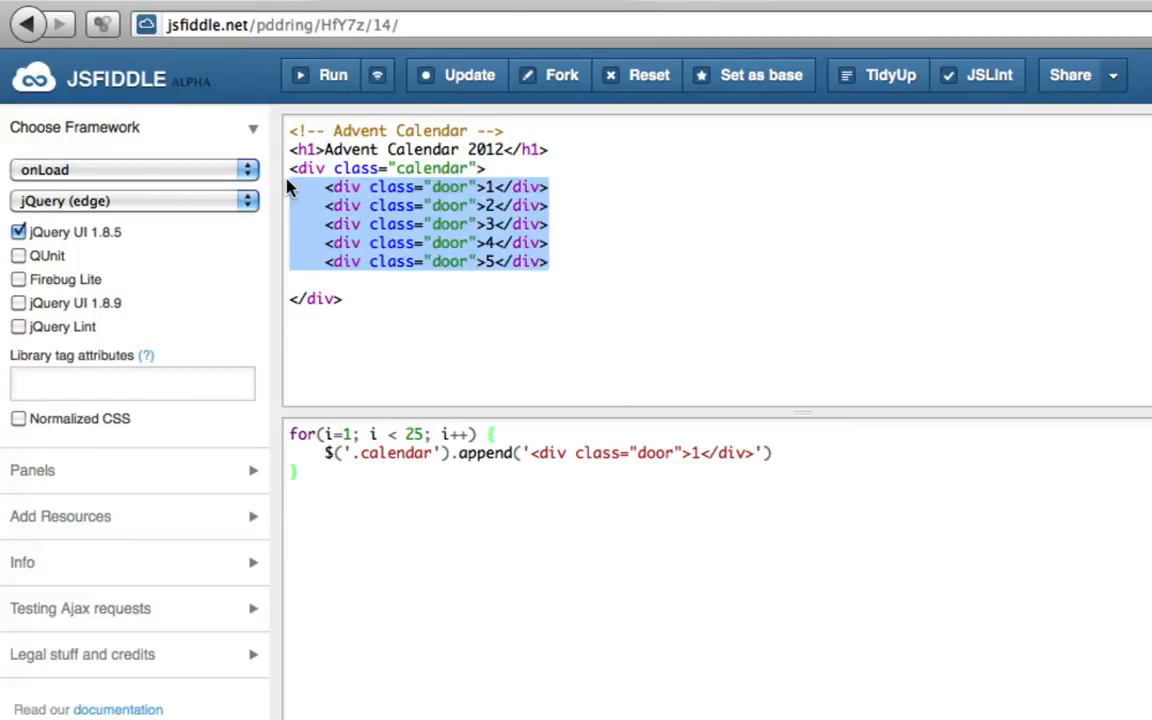
Step: Remove the five hard-coded door divs from the HTML so only generated doors remain
{"action": "key", "text": "Delete"}
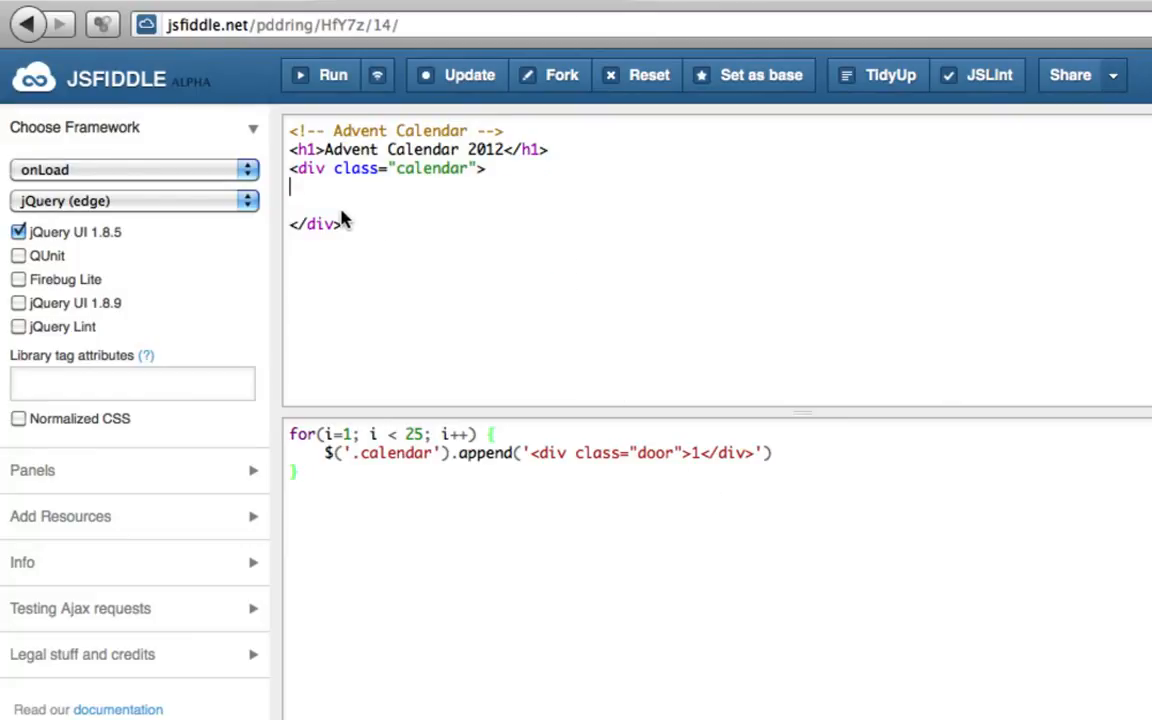
{"action": "double_click", "coordinate": [388, 168]}
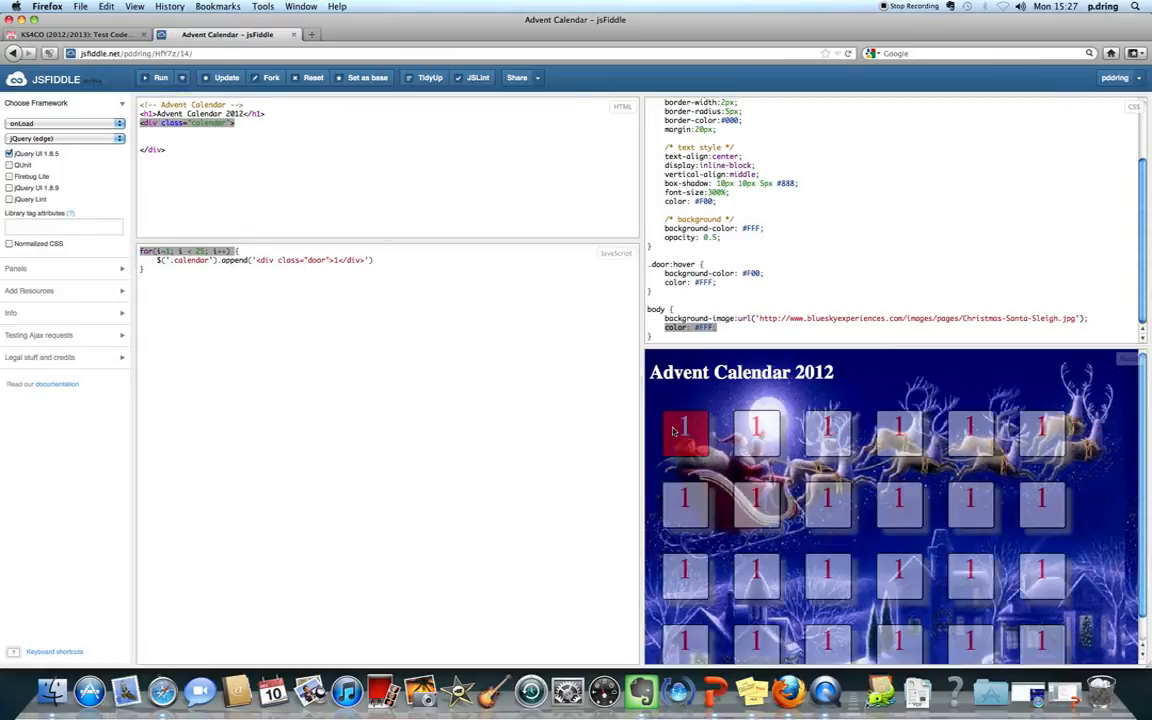
Step: Replace the fixed 1 in the door markup with the concatenated loop counter: '<div class="door">' + i + '</div>'
{"action": "scroll", "scroll_direction": "down", "scroll_amount": 3}
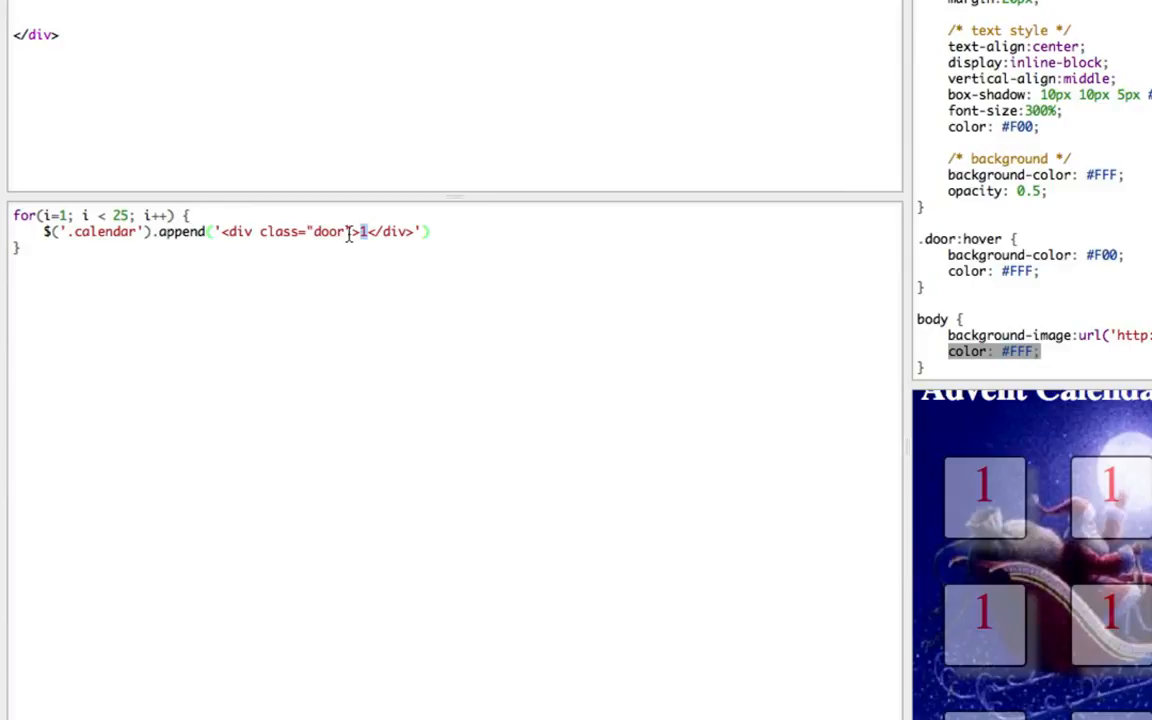
{"action": "key", "text": "Backspace"}
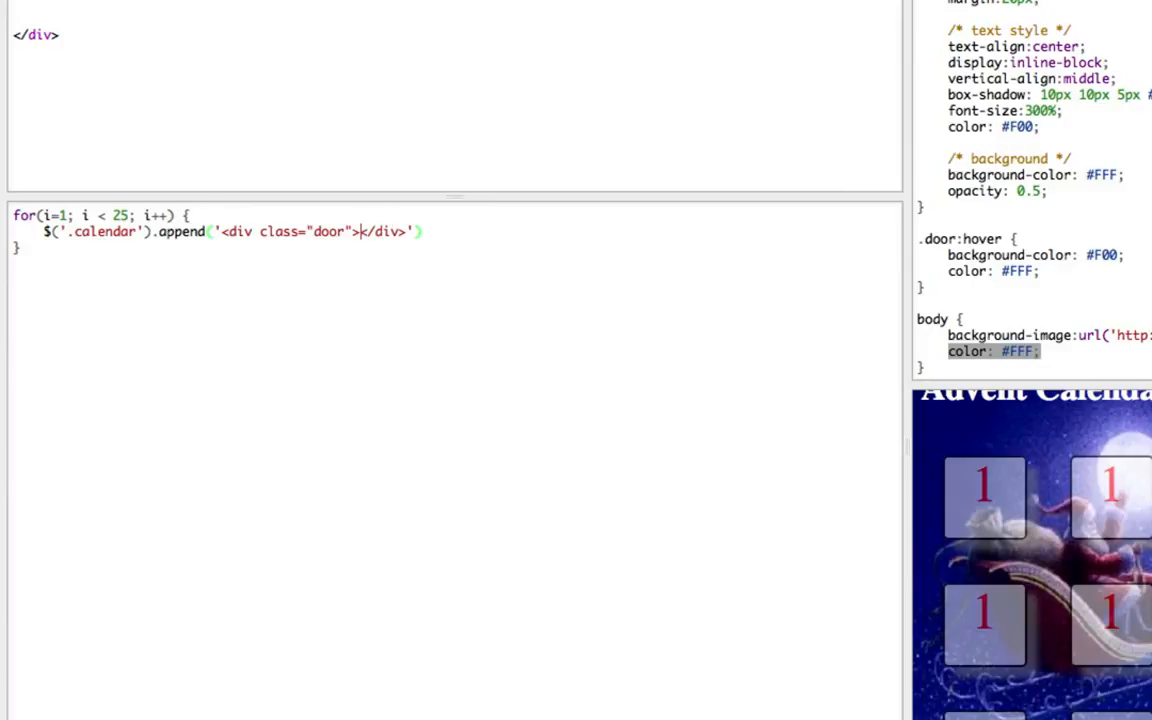
{"action": "type", "text": "i"}
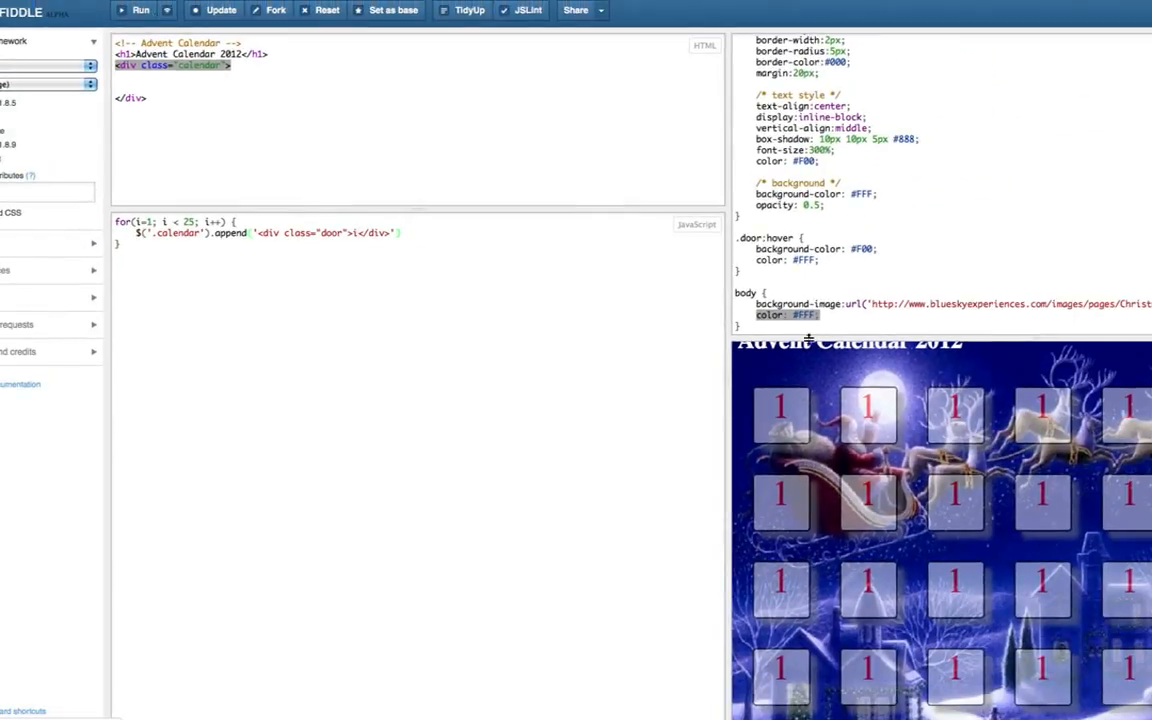
{"action": "left_click", "coordinate": [140, 10]}
{"action": "type", "text": "' "}
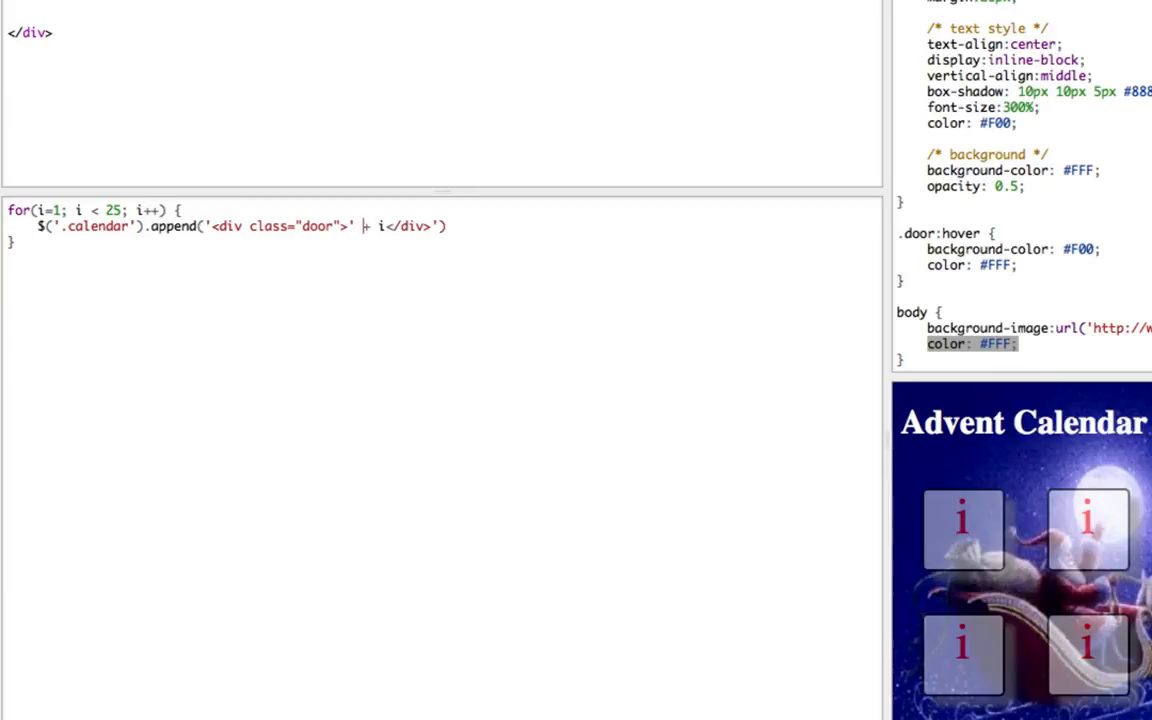
{"action": "type", "text": "+ i"}
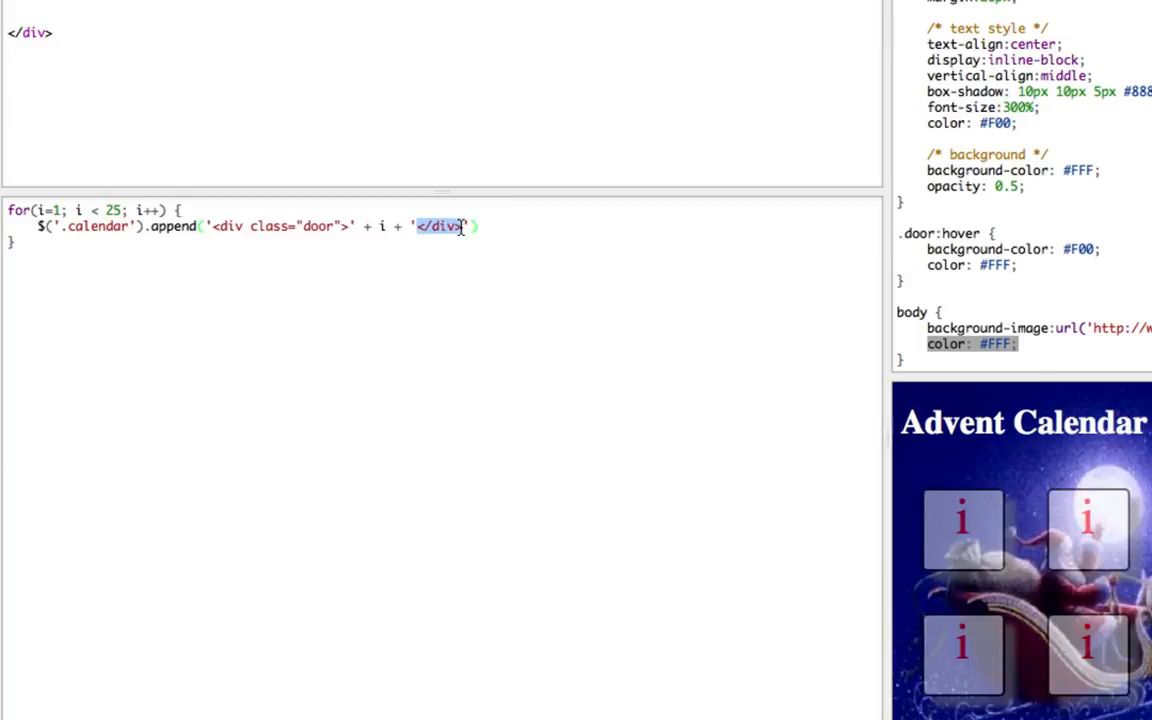
Step: Run the fiddle and view the result with doors numbered 1 through 24
{"action": "left_click", "coordinate": [160, 76]}
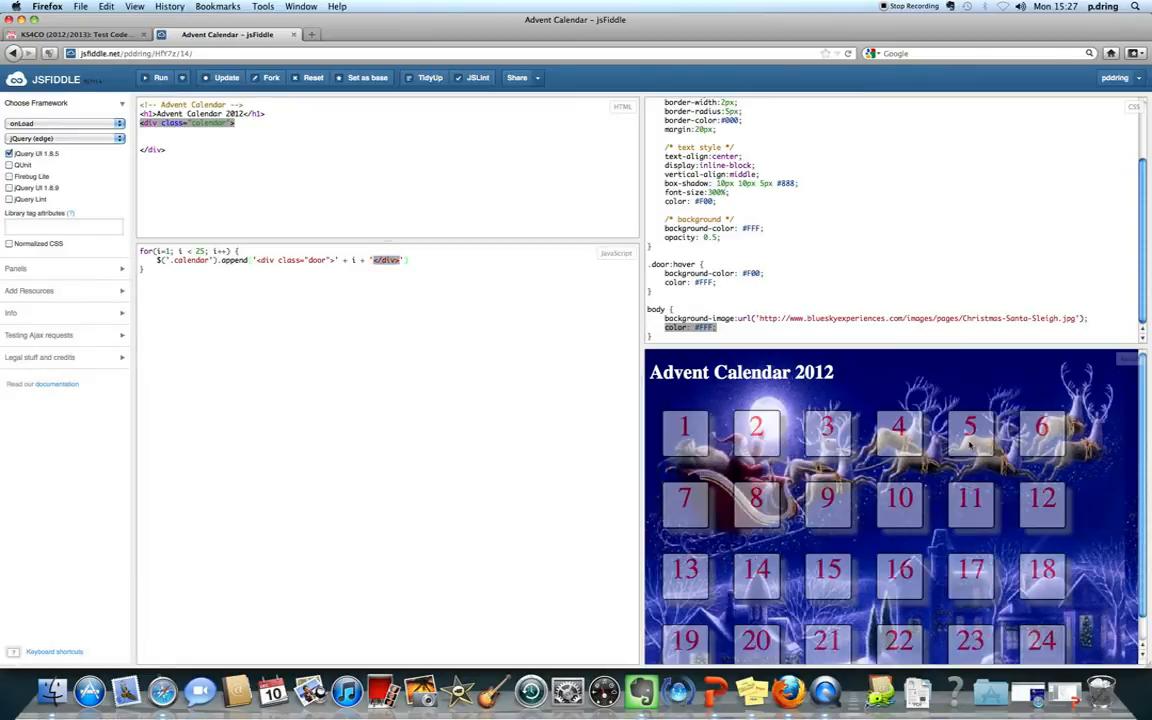
{"action": "scroll", "scroll_direction": "down", "scroll_amount": 3}
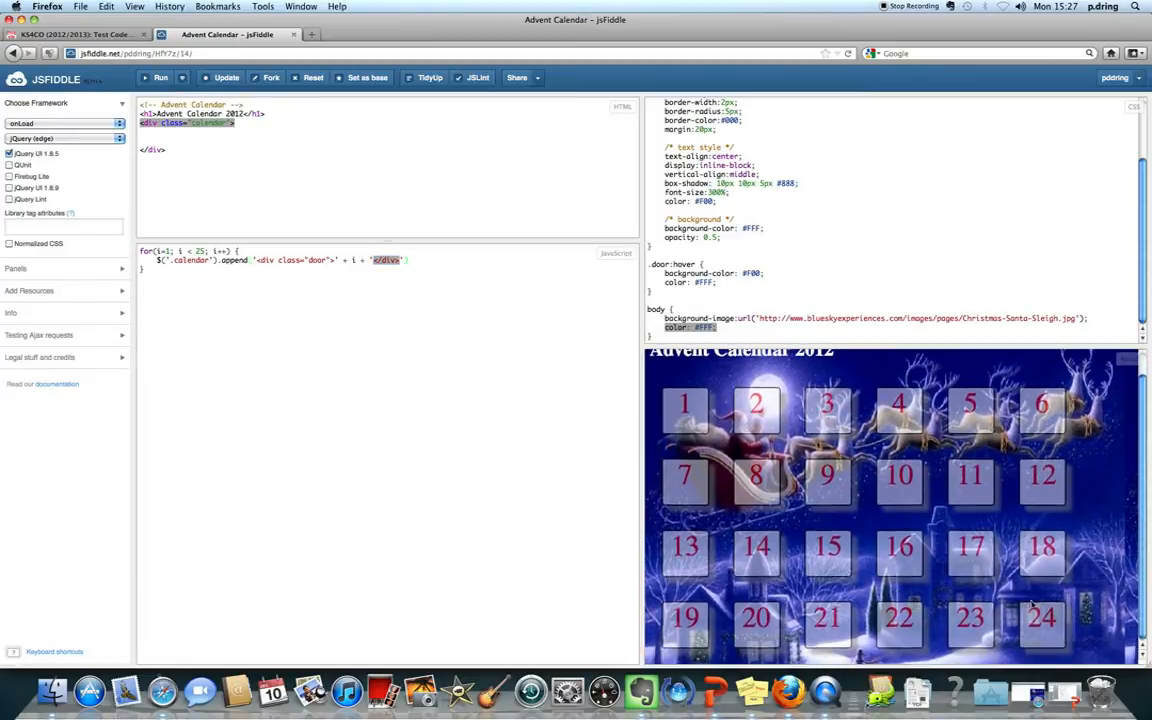